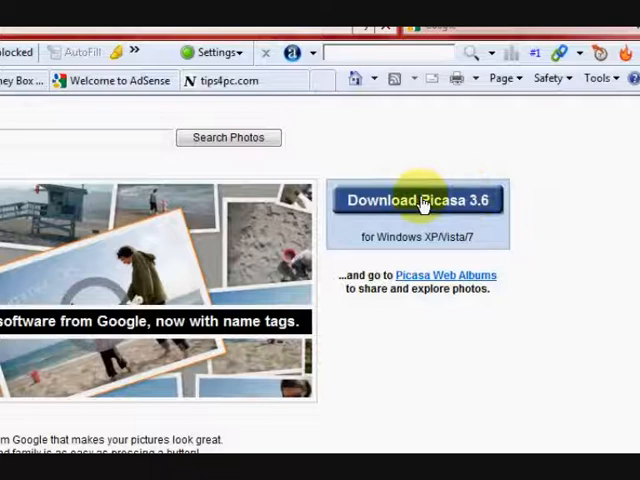
mouse_move(457, 245)
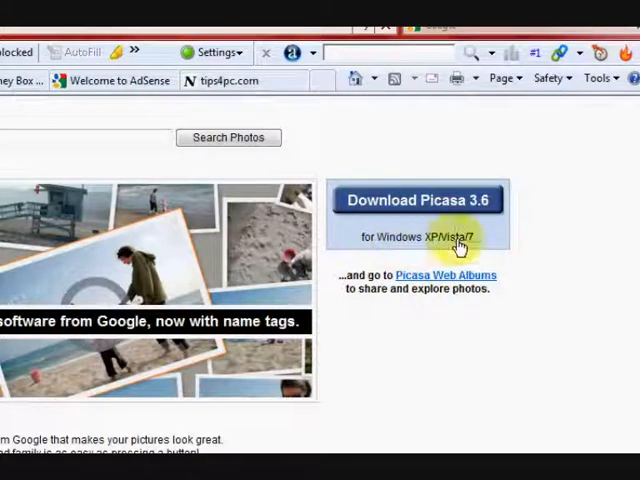
mouse_move(475, 248)
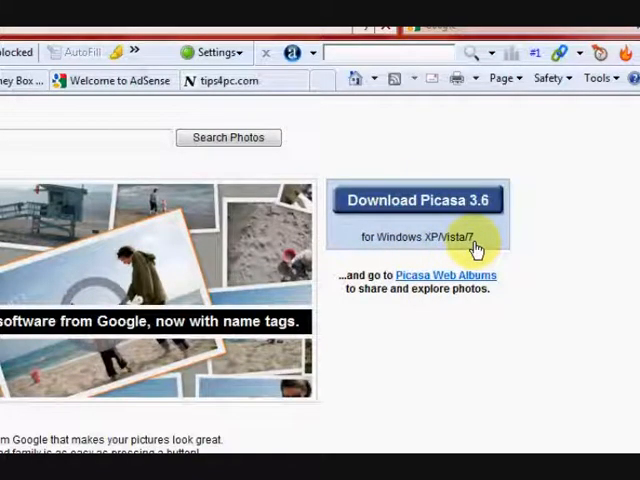
mouse_move(442, 210)
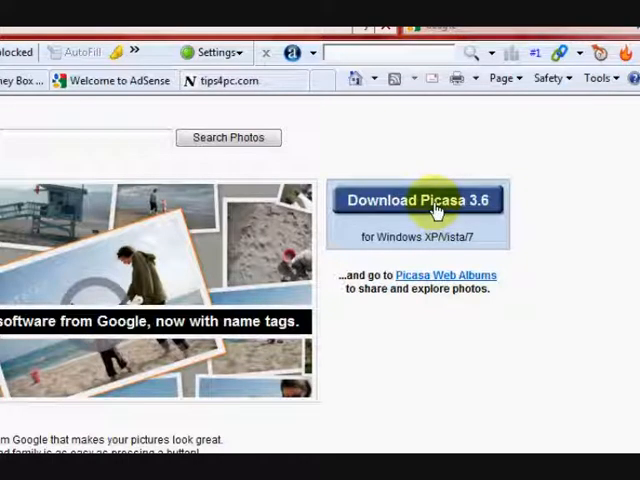
Step: Scroll through the Picasa download page, then close Internet Explorer
scroll("down", 3)
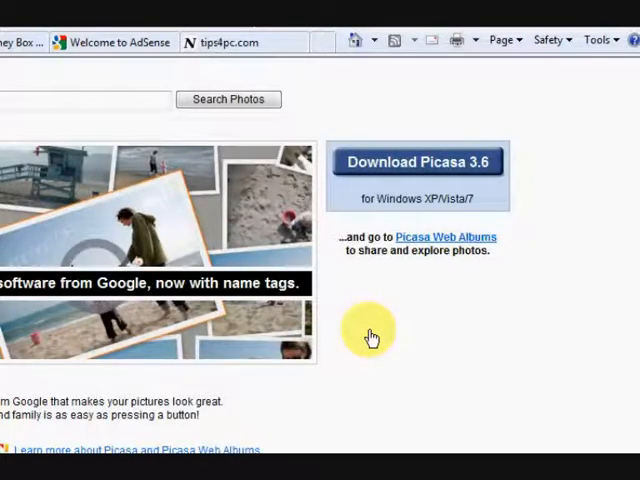
scroll("down", 3)
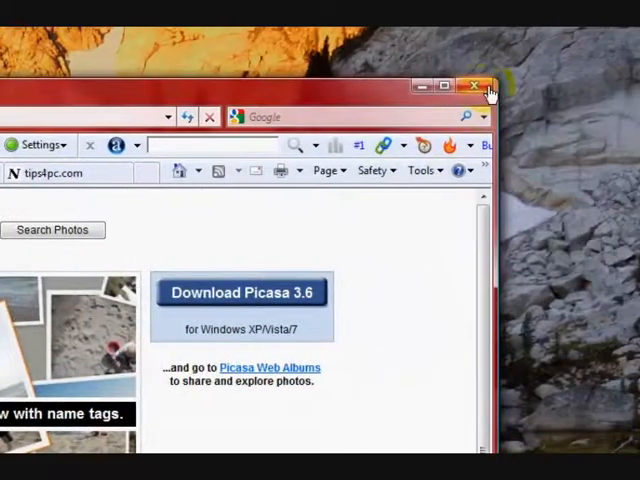
left_click(474, 85)
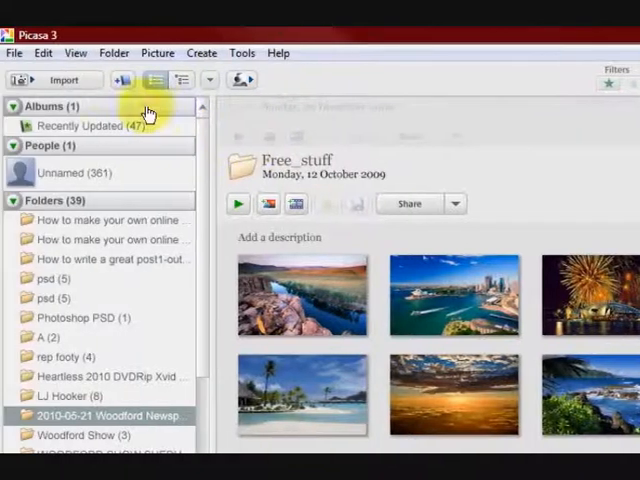
left_click(14, 53)
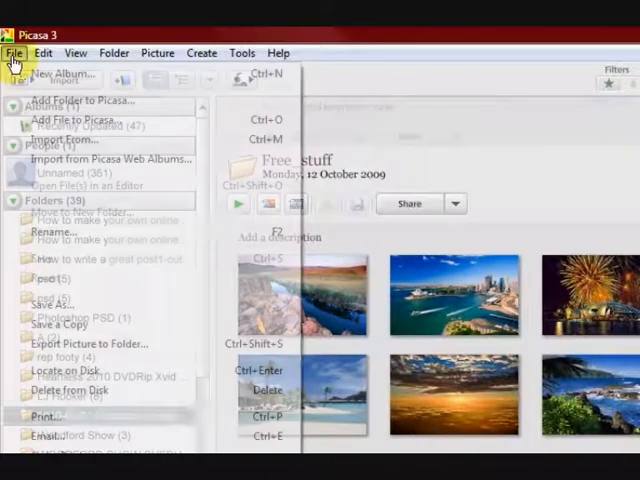
left_click(75, 53)
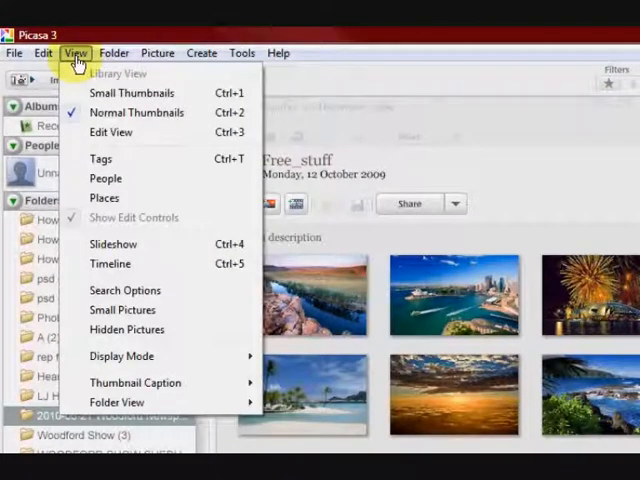
mouse_move(117, 73)
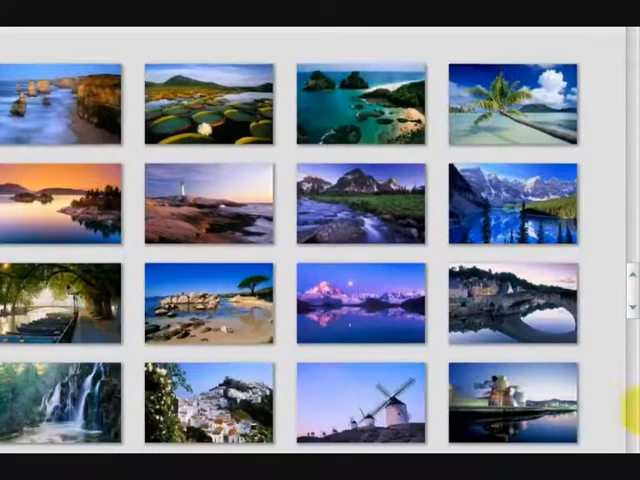
scroll("down", 3)
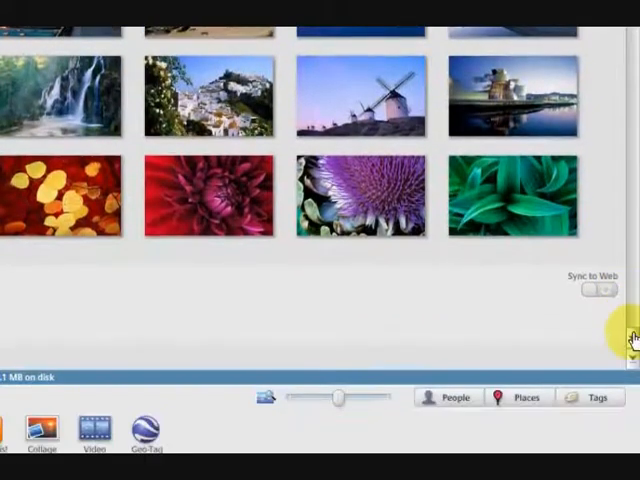
scroll("up", 3)
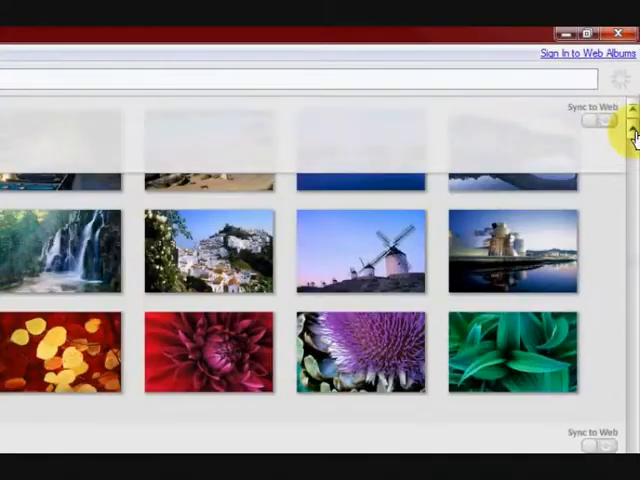
scroll("down", 3)
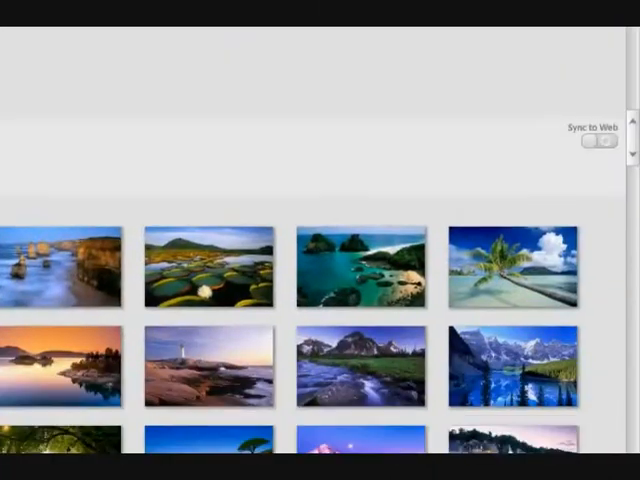
scroll("down", 3)
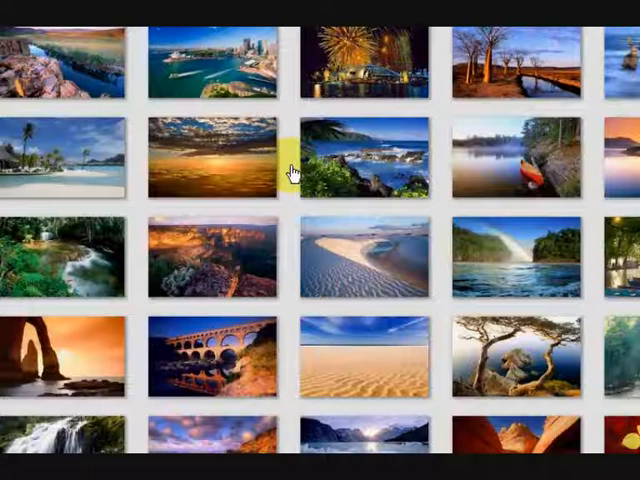
mouse_move(375, 200)
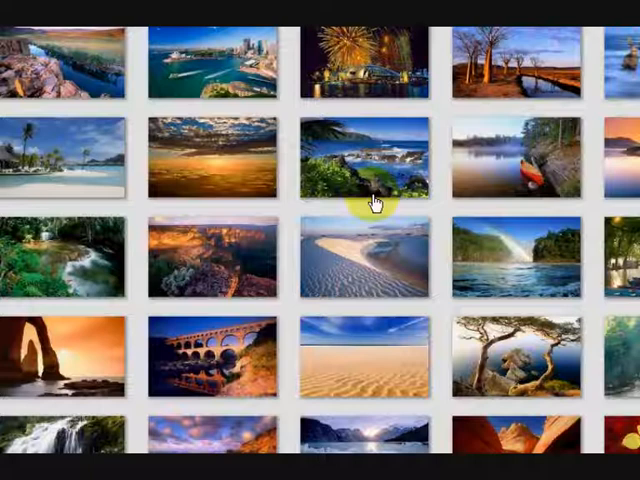
mouse_move(395, 222)
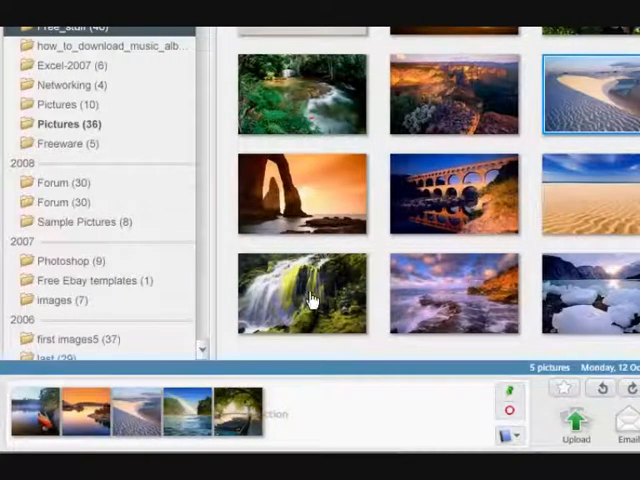
Step: Add one more photo to the five-photo export selection
left_click(454, 293)
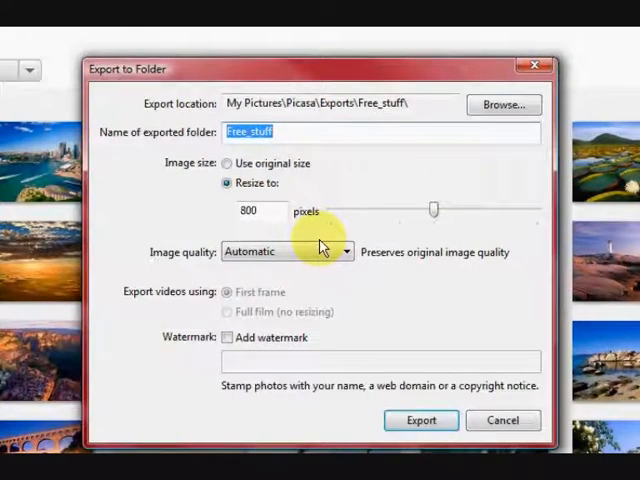
mouse_move(325, 160)
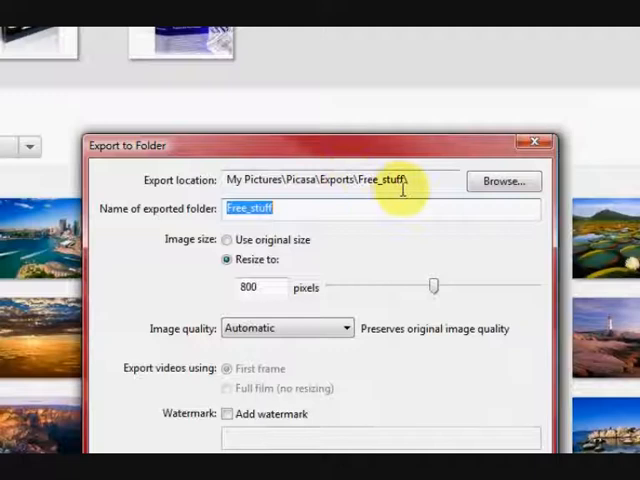
mouse_move(360, 258)
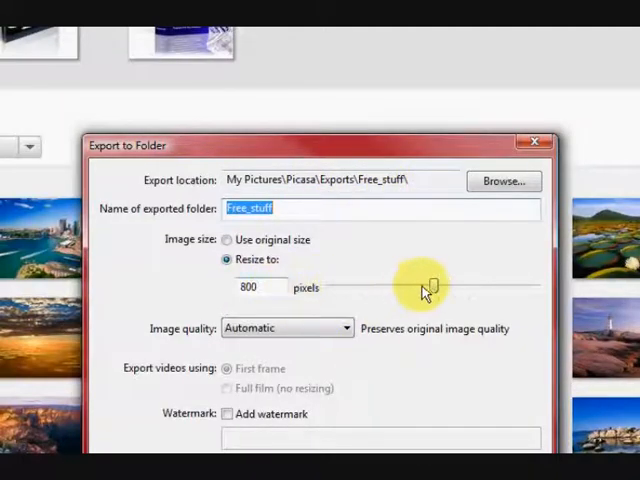
Step: Set export resizing to 800 pixels after briefly trying 640
left_click_drag(425, 287, 398, 287)
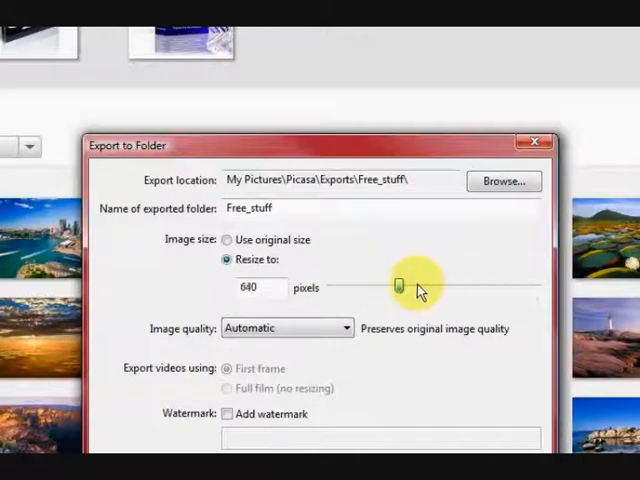
left_click_drag(400, 287, 432, 287)
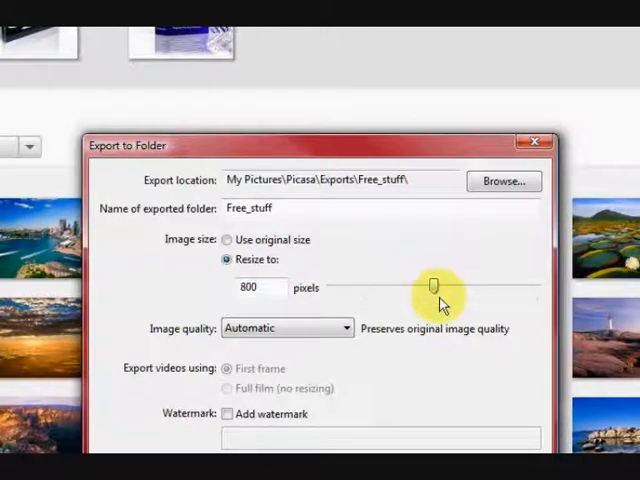
mouse_move(437, 289)
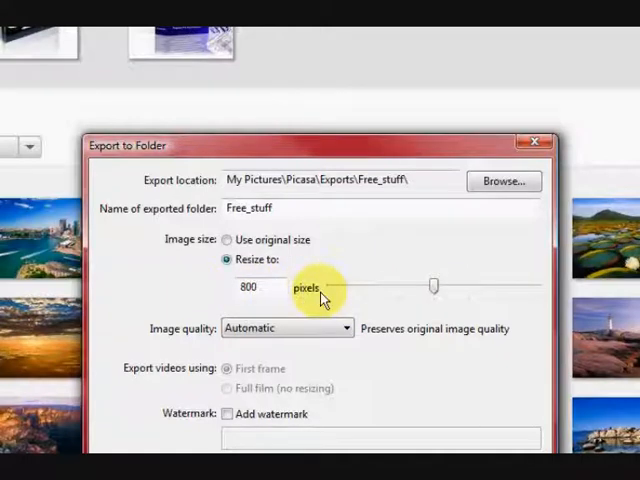
left_click_drag(435, 286, 395, 288)
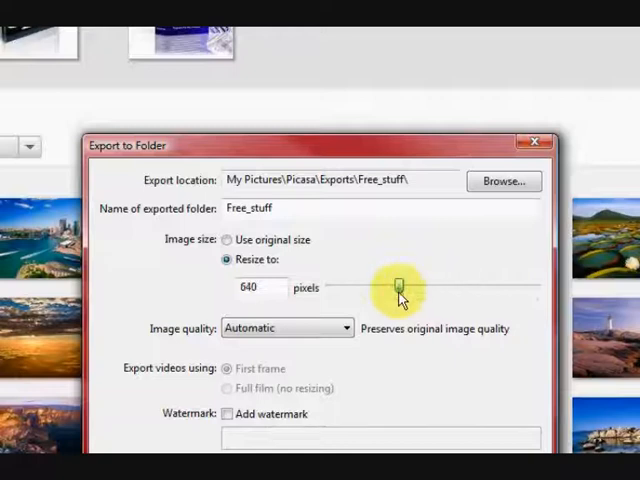
left_click_drag(395, 288, 430, 288)
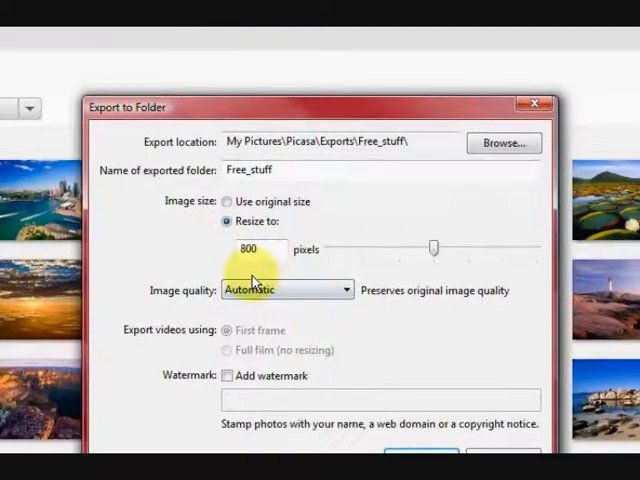
left_click(345, 289)
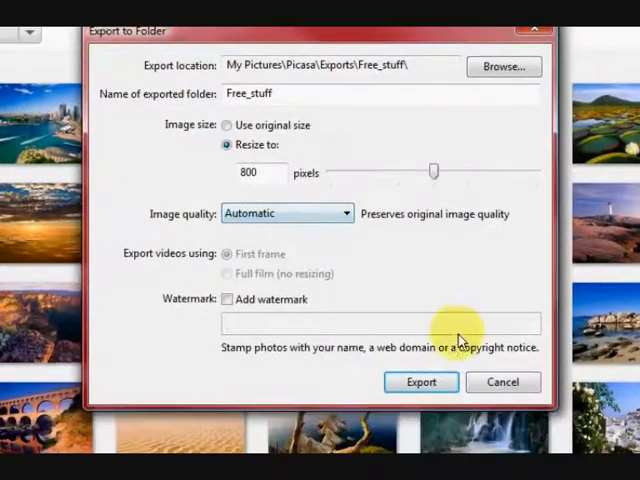
mouse_move(310, 335)
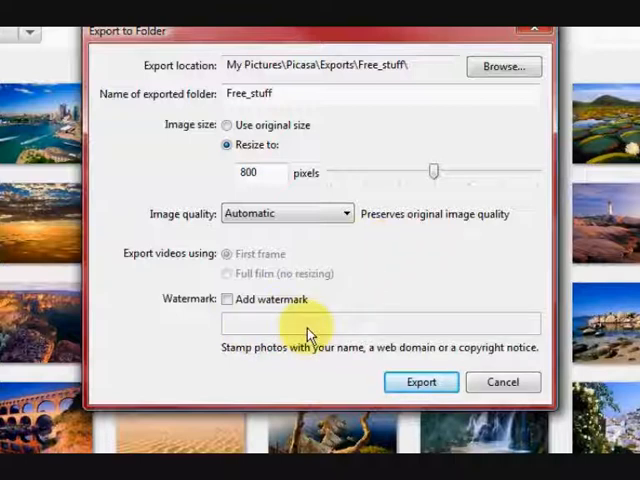
mouse_move(450, 140)
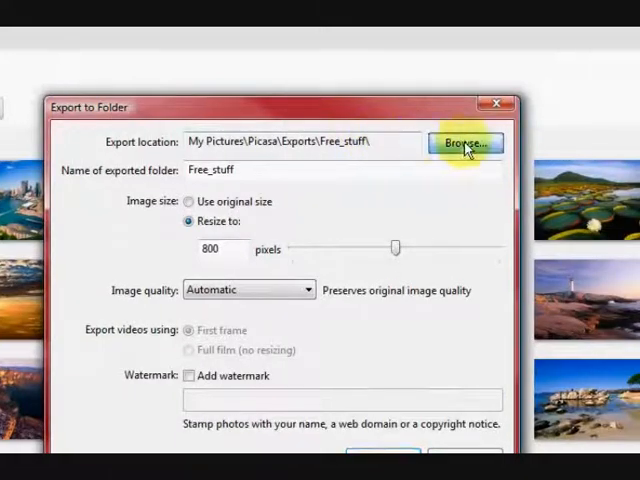
Step: Create a 'resized' folder under Pictures\Picasa and make it the export destination
left_click(464, 143)
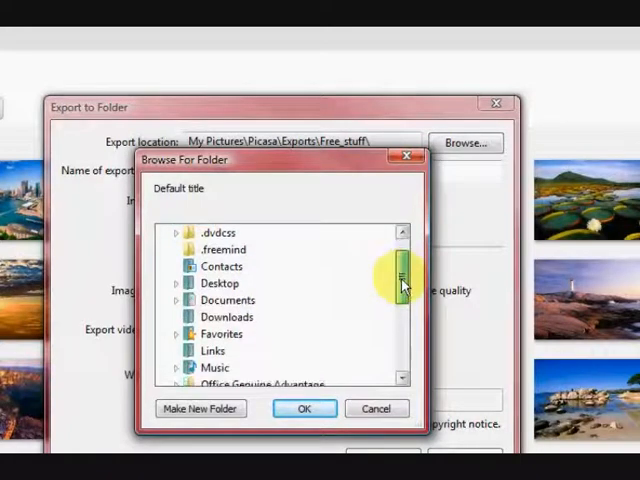
scroll("down", 3)
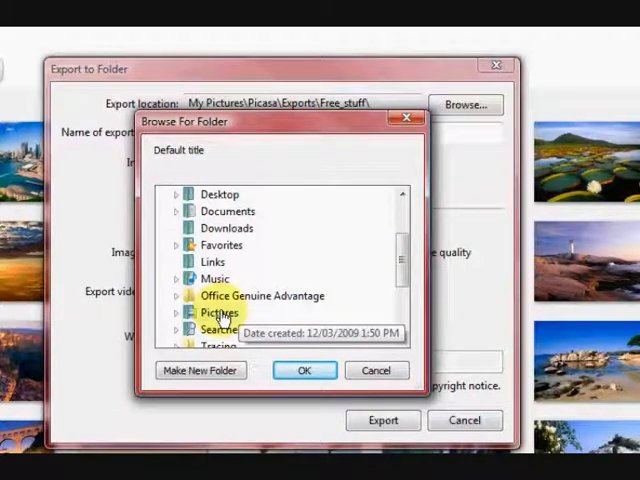
left_click(185, 311)
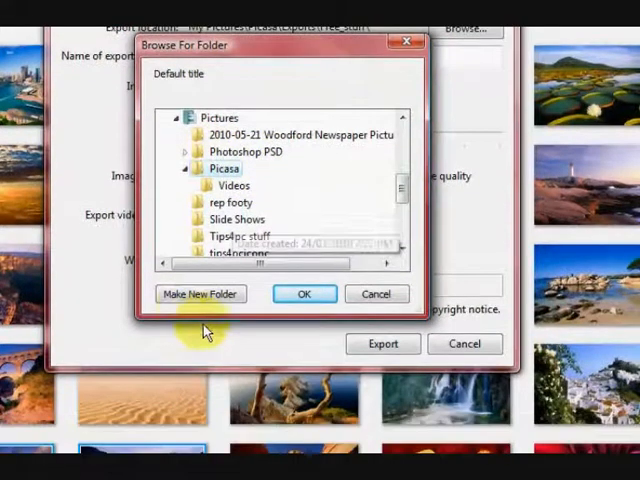
left_click(200, 293)
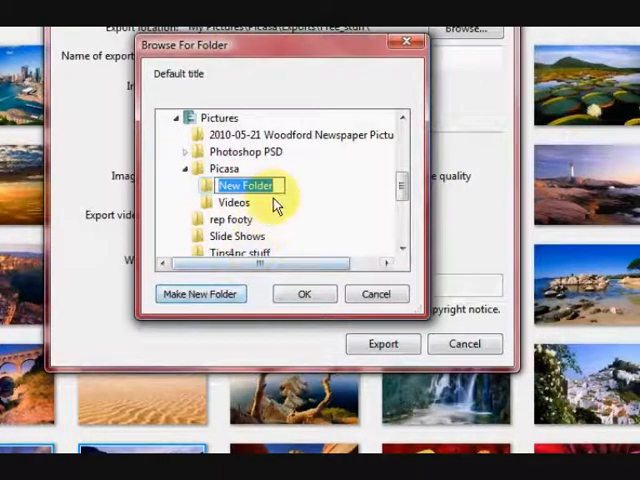
type("resized")
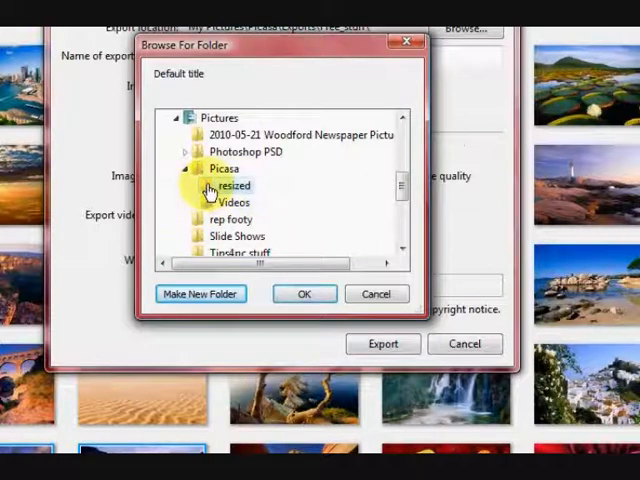
left_click(304, 293)
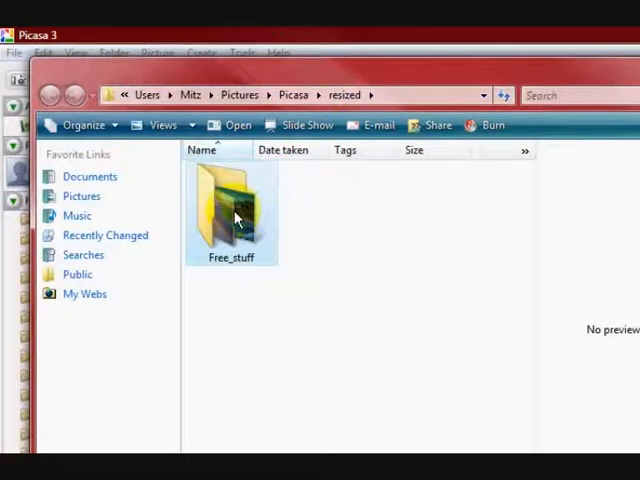
Step: Open the exported Free_stuff folder in Windows Explorer
double_click(231, 205)
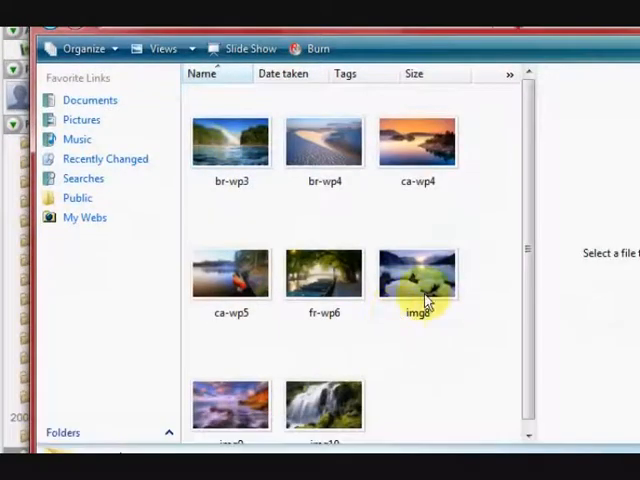
mouse_move(415, 270)
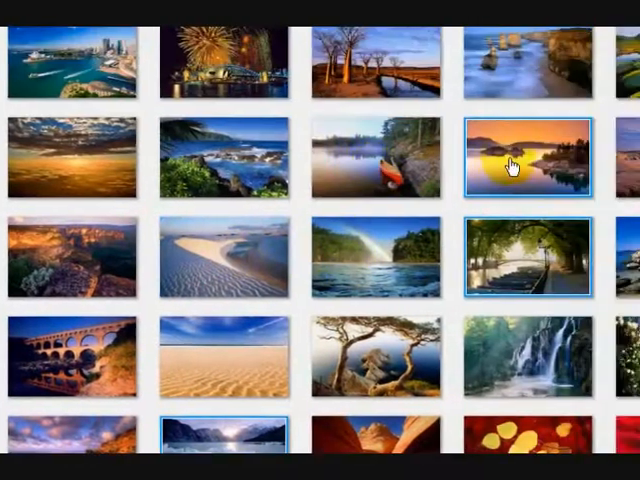
scroll("down", 3)
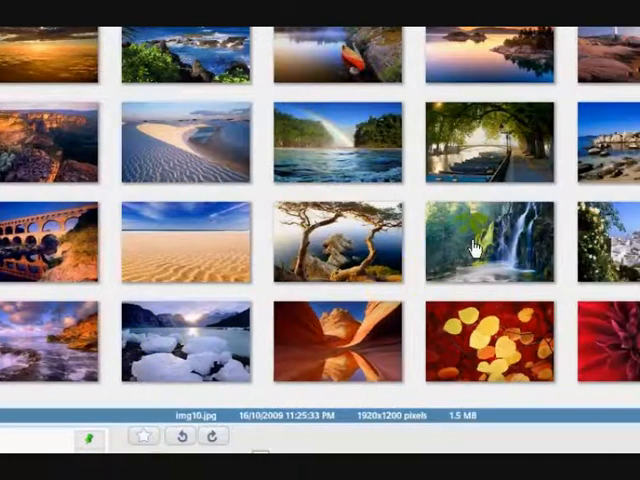
mouse_move(334, 243)
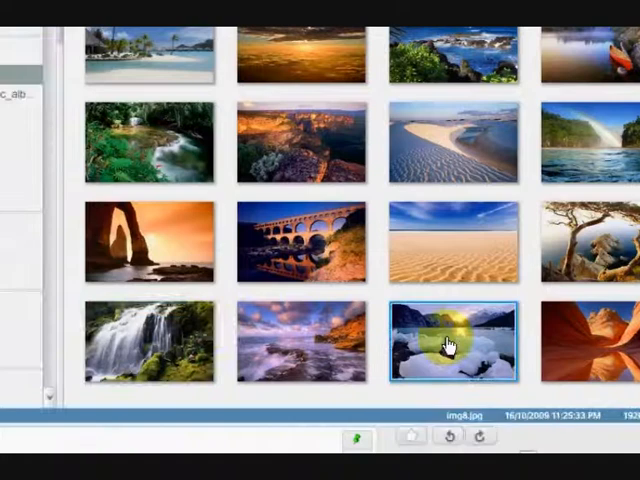
Step: View img8.jpg's properties (1920x1200 pixels, 692KB) and close the window
right_click(452, 343)
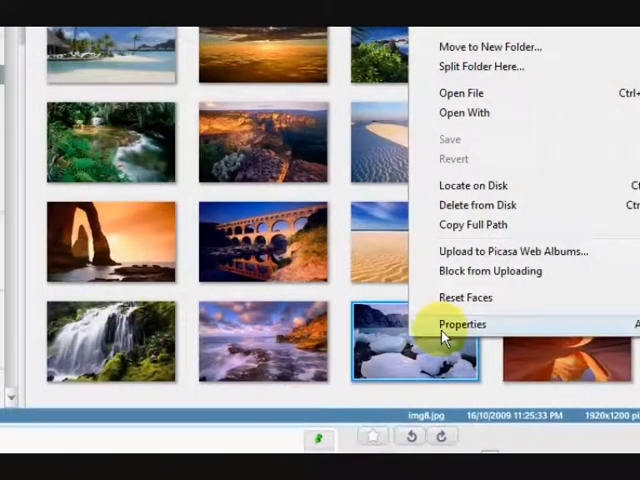
left_click(462, 324)
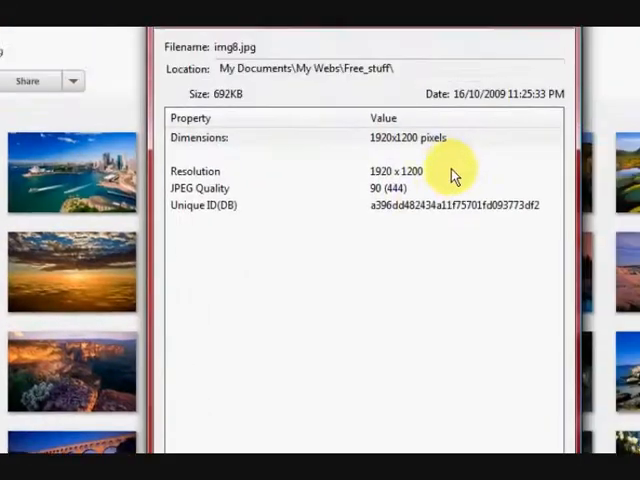
mouse_move(400, 150)
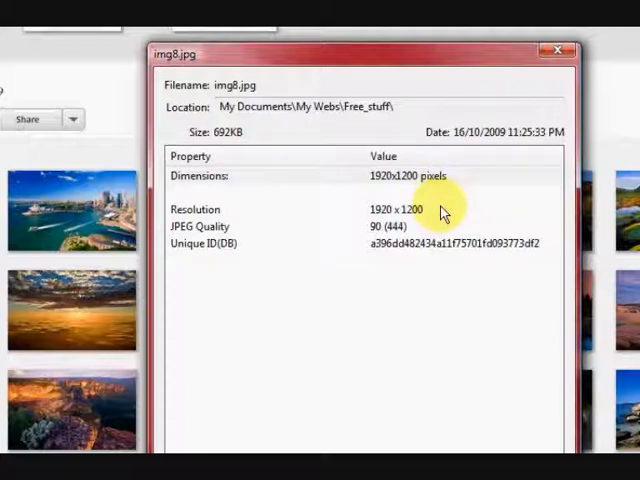
mouse_move(435, 209)
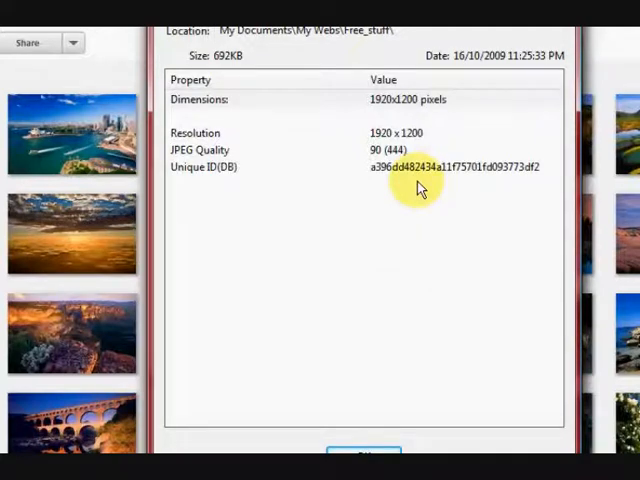
mouse_move(418, 228)
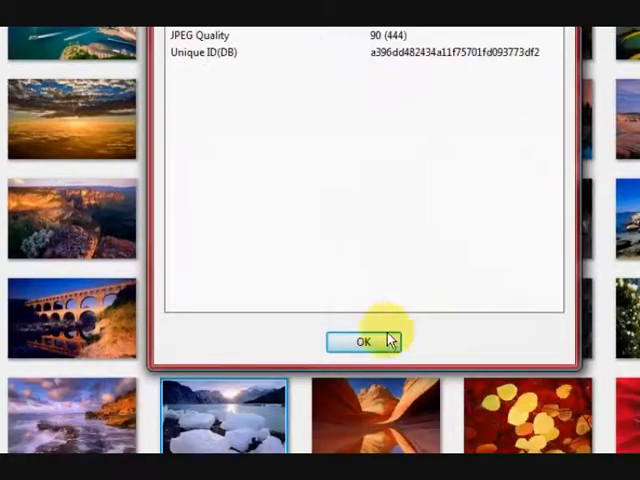
left_click(364, 340)
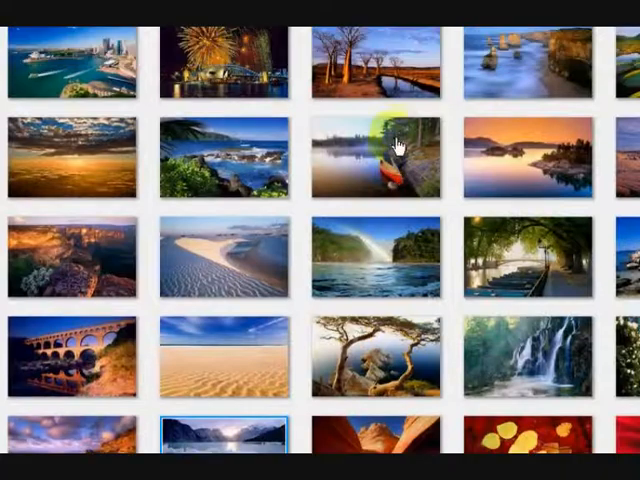
left_click(390, 155)
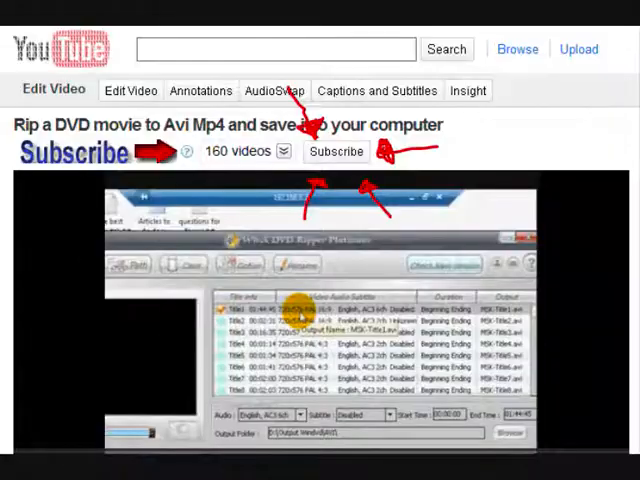